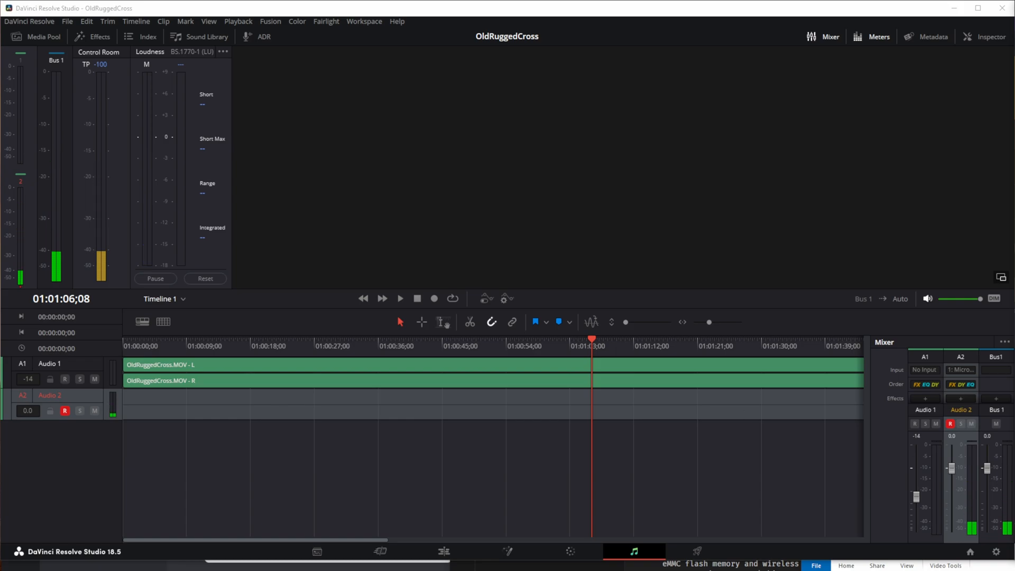
# Replace the OldRuggedCross project with a new, empty Untitled Project 5.
pyautogui.click(380, 552)
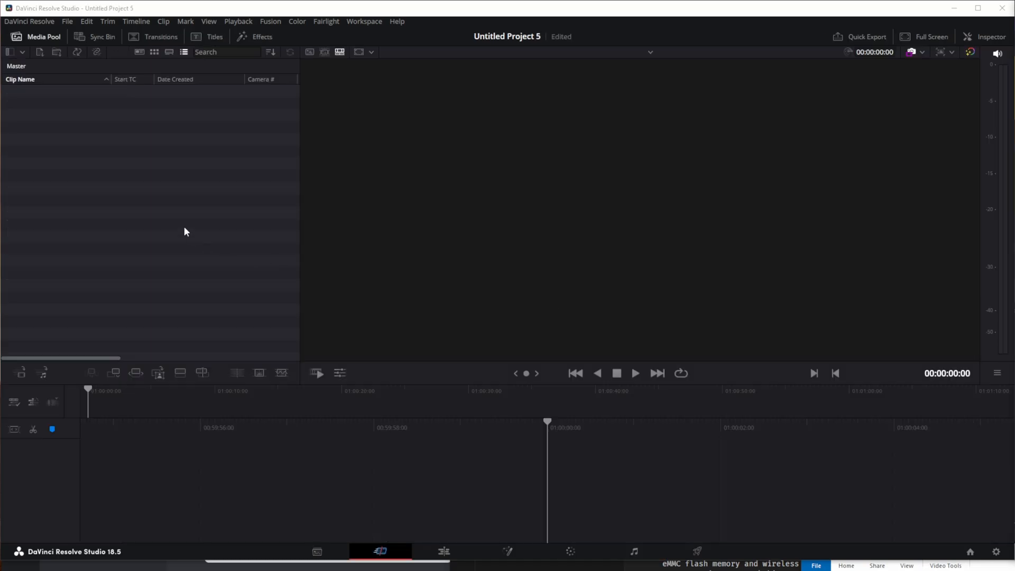
pyautogui.moveTo(155, 116)
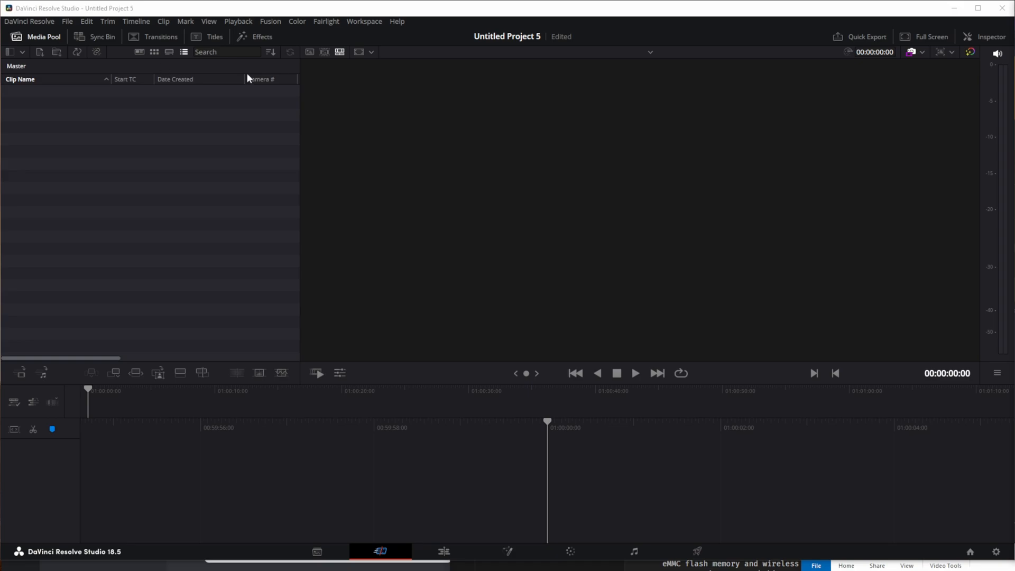
pyautogui.click(67, 21)
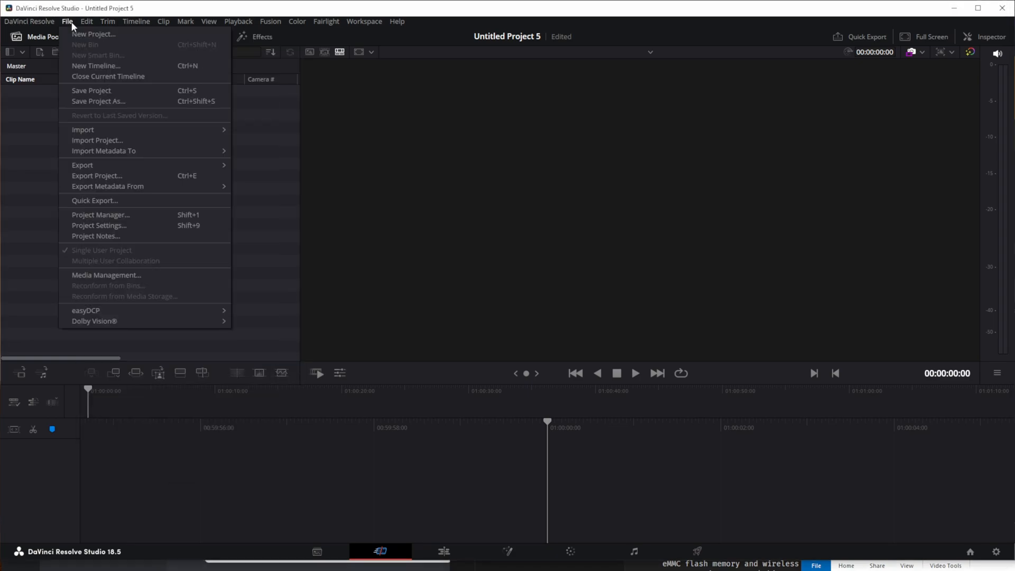
# Save project settings with timeline resolution 3840 x 2160 Ultra HD and Fairlight fixed bus mapping enabled.
pyautogui.click(101, 227)
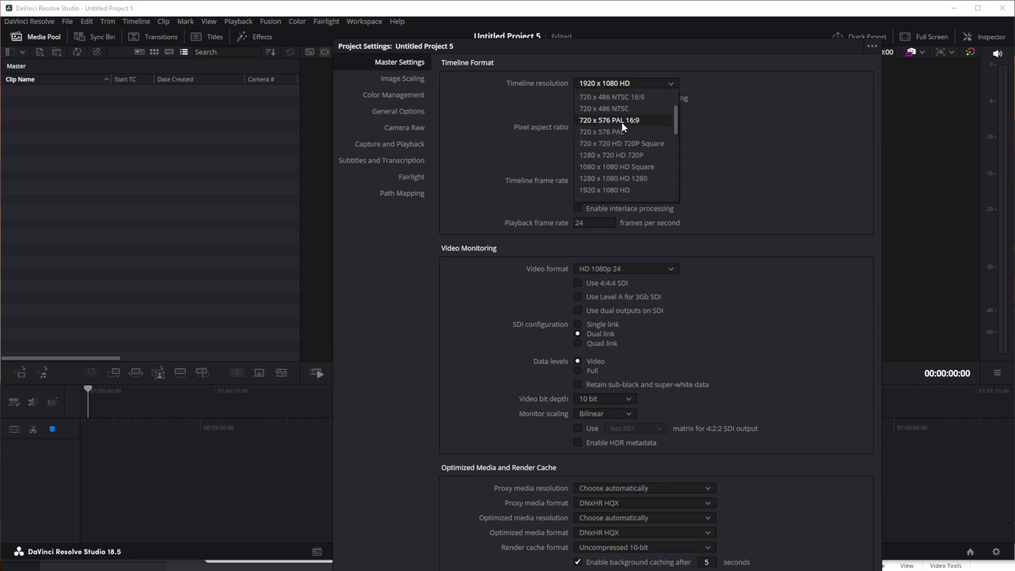
pyautogui.scroll(-3)
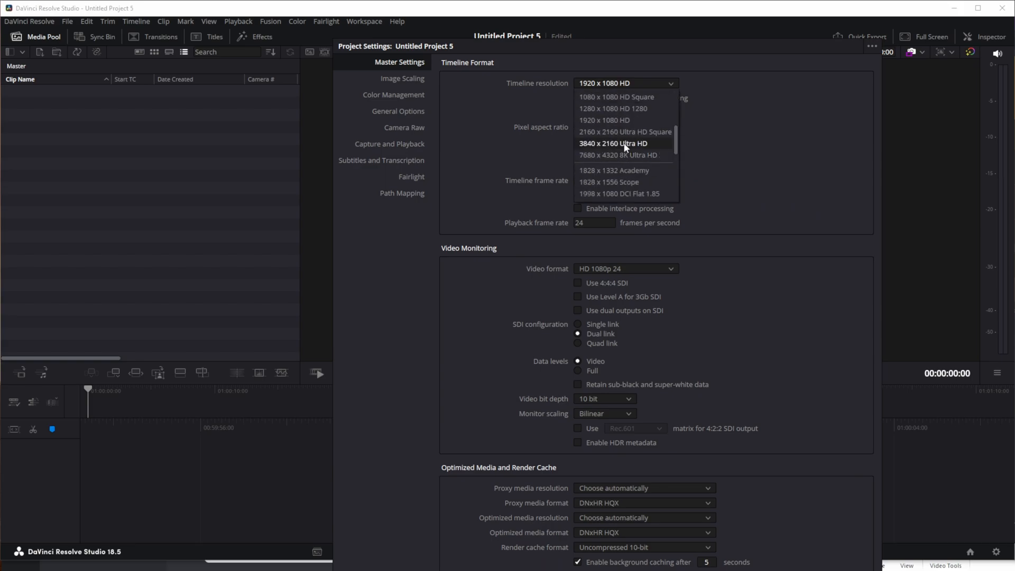
pyautogui.click(612, 142)
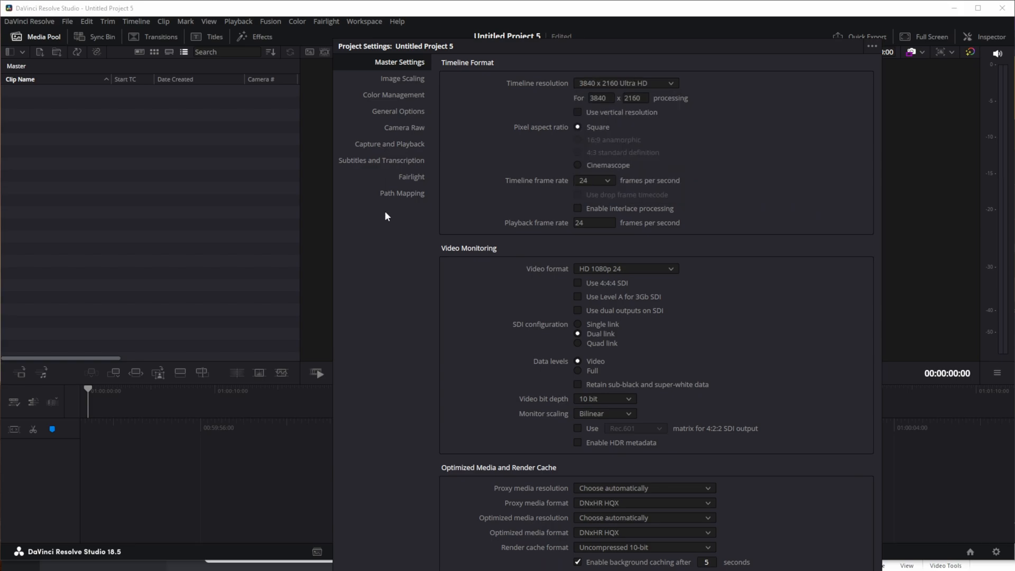
pyautogui.click(411, 177)
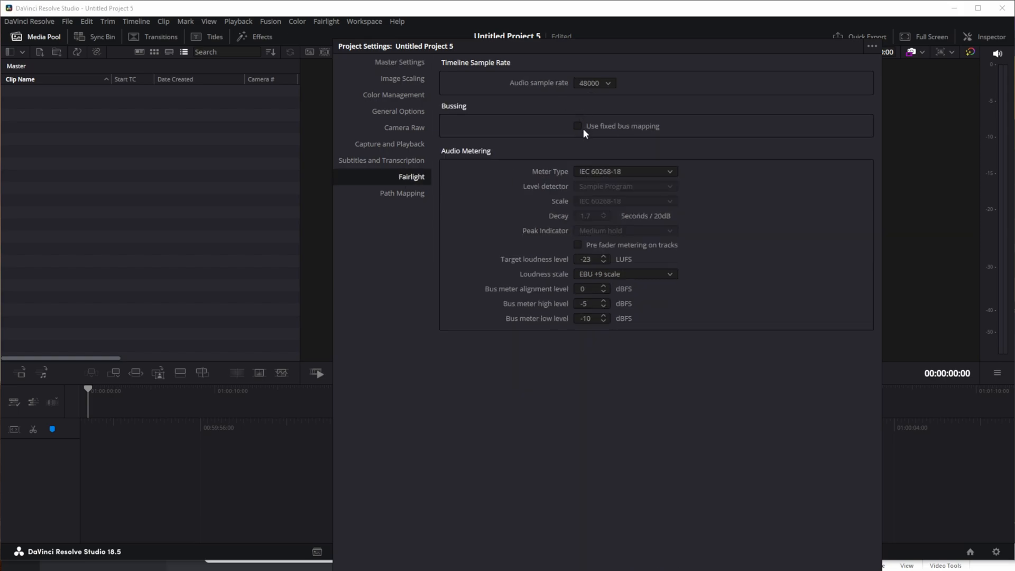
pyautogui.click(577, 126)
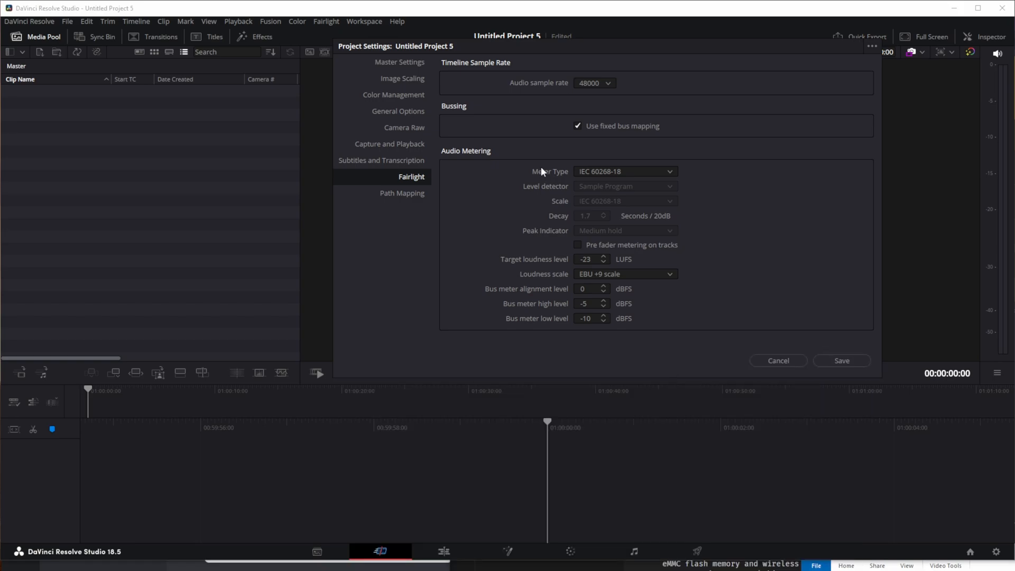
pyautogui.moveTo(841, 360)
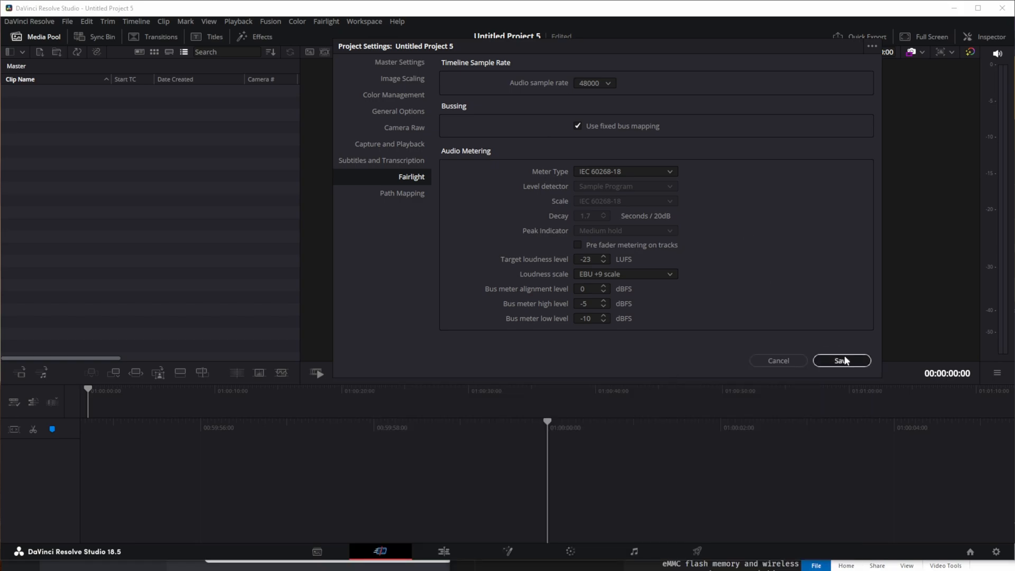
pyautogui.click(840, 360)
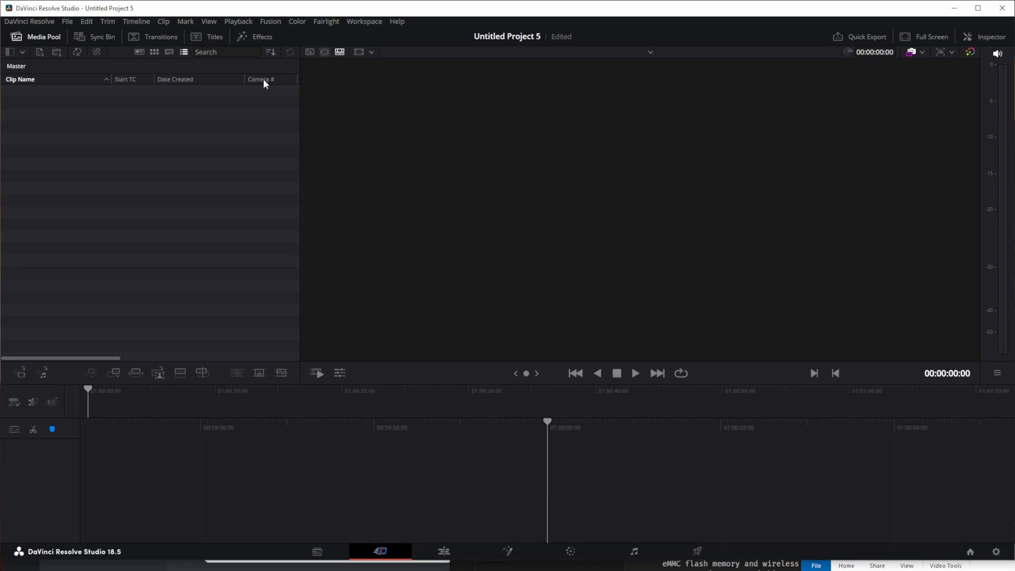
# Store the current project settings as the default preset, confirming the Update.
pyautogui.click(65, 21)
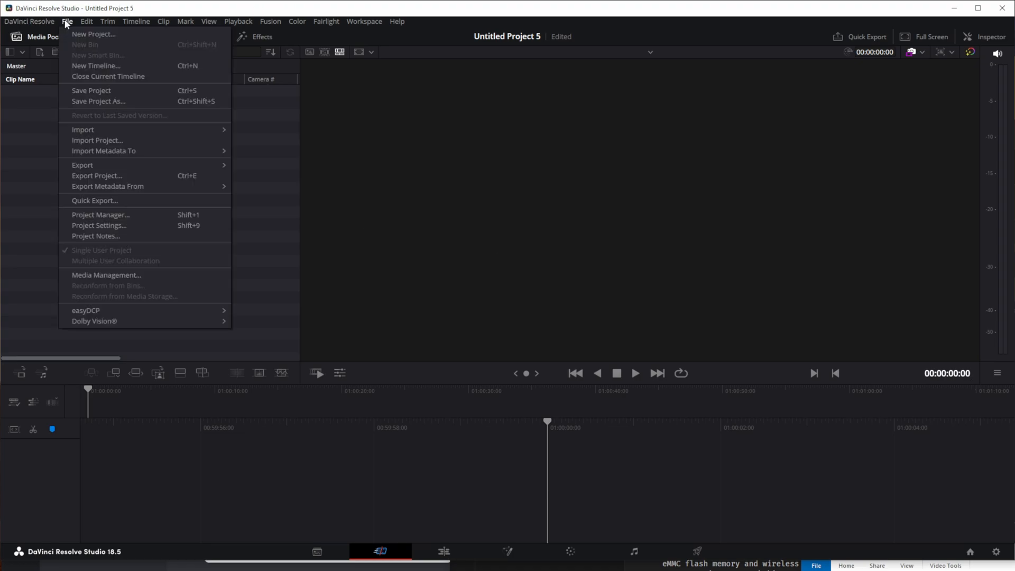
pyautogui.moveTo(94, 204)
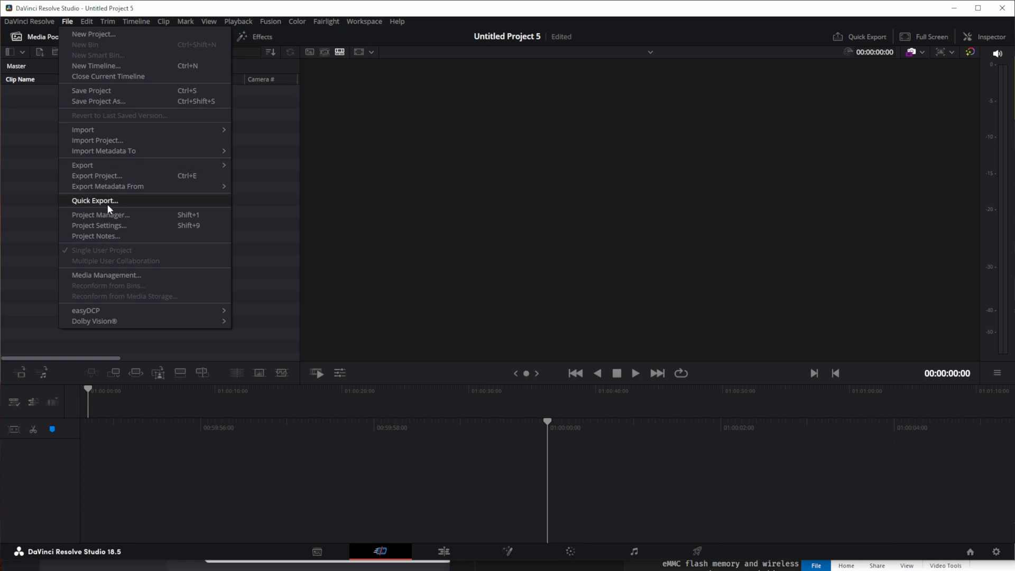
pyautogui.moveTo(116, 225)
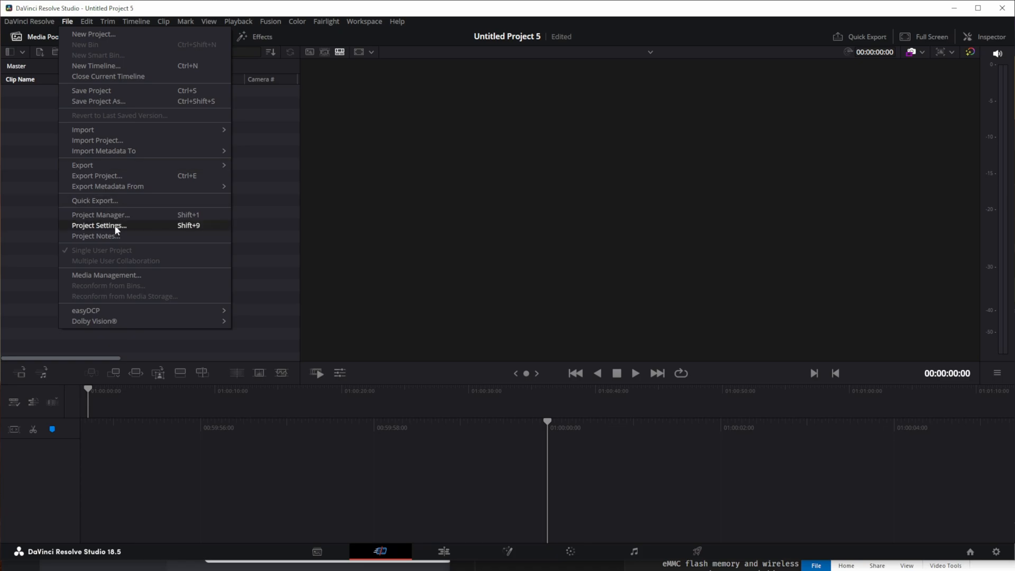
pyautogui.moveTo(120, 229)
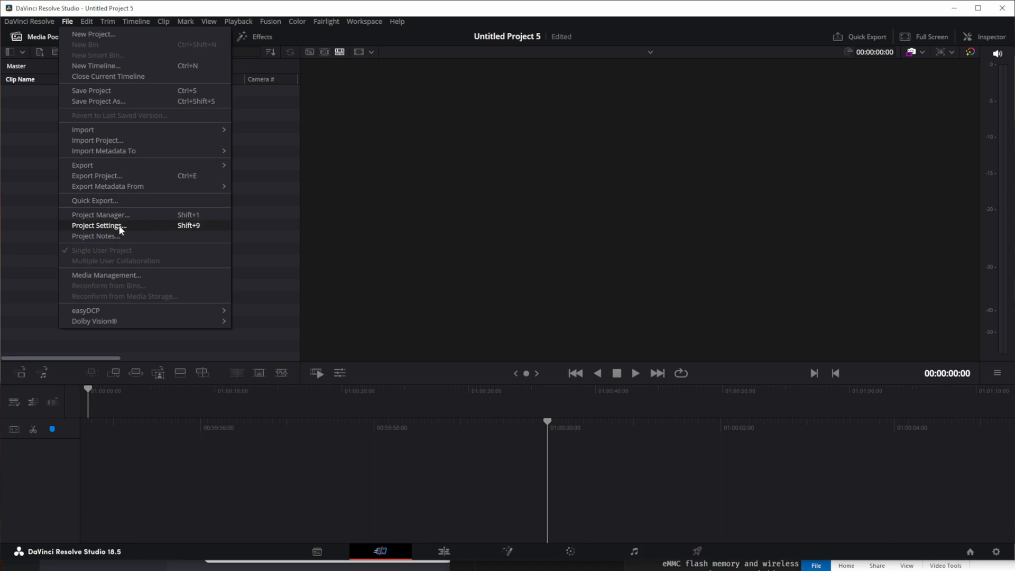
pyautogui.moveTo(118, 224)
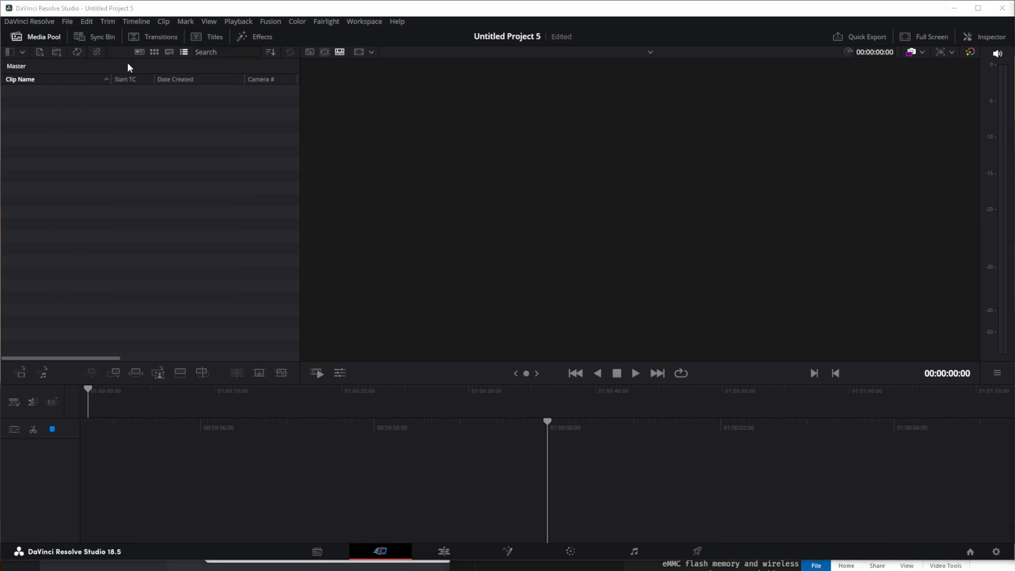
pyautogui.click(67, 21)
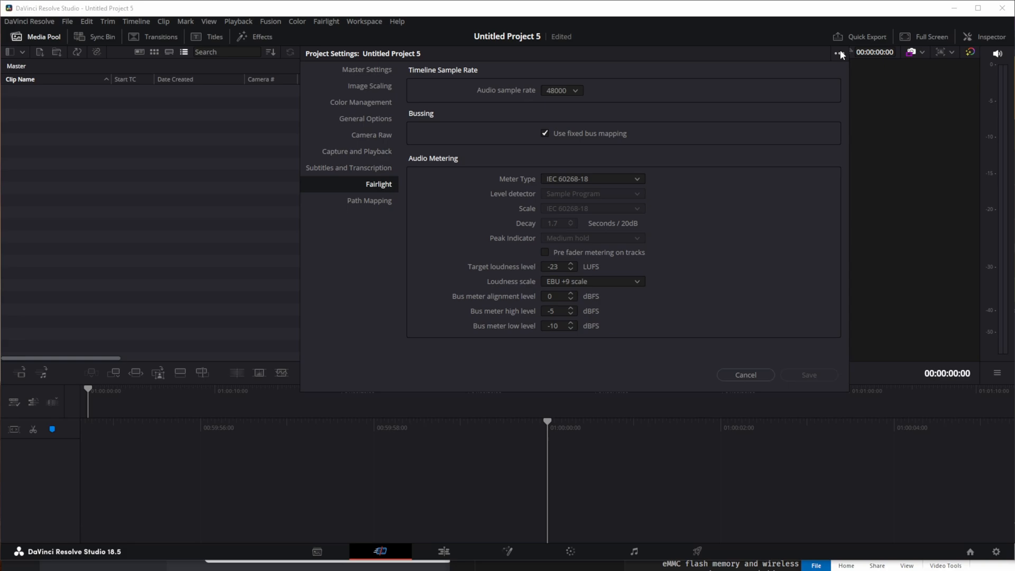
pyautogui.click(838, 53)
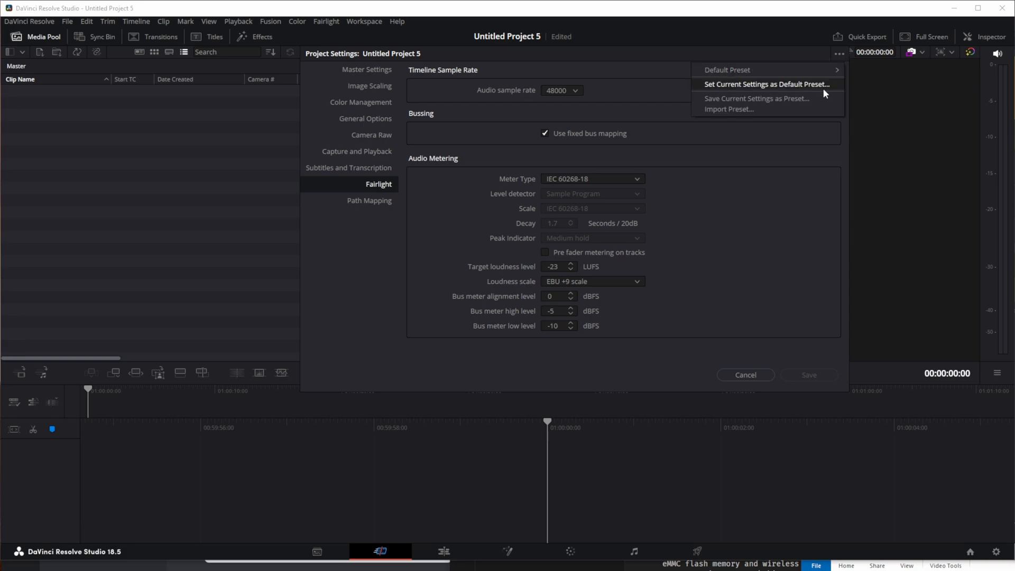
pyautogui.moveTo(825, 93)
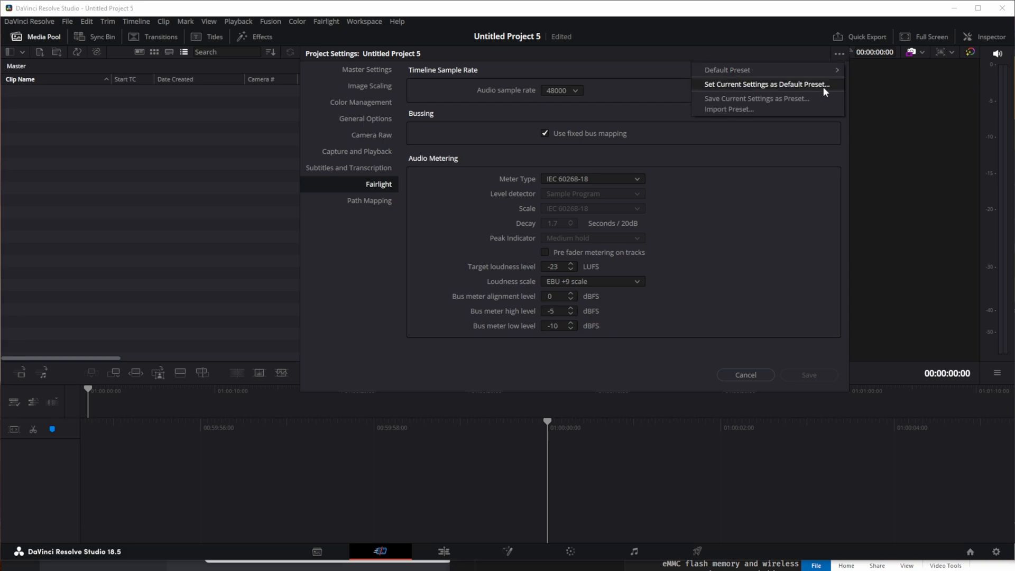
pyautogui.click(765, 84)
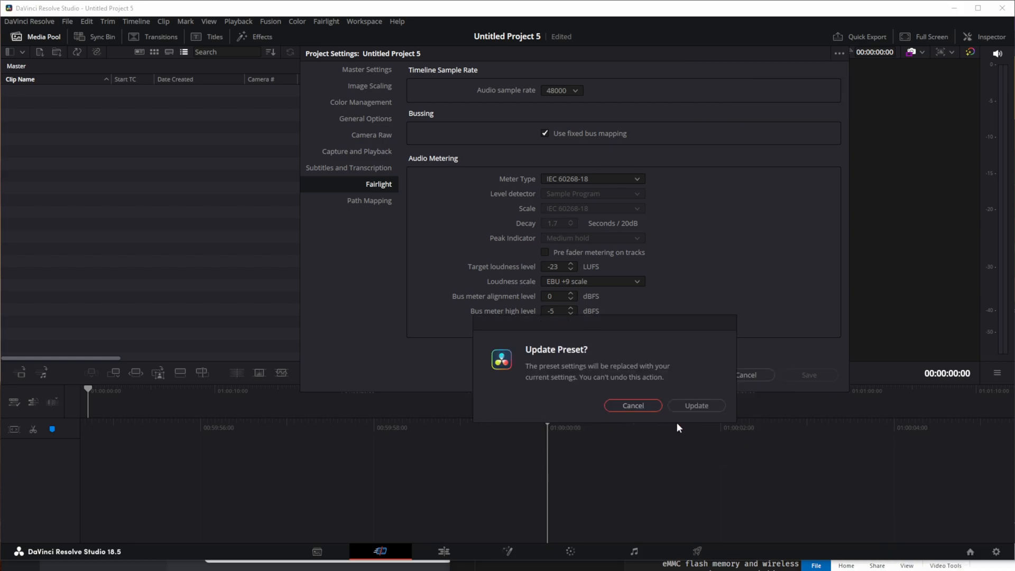
pyautogui.click(632, 405)
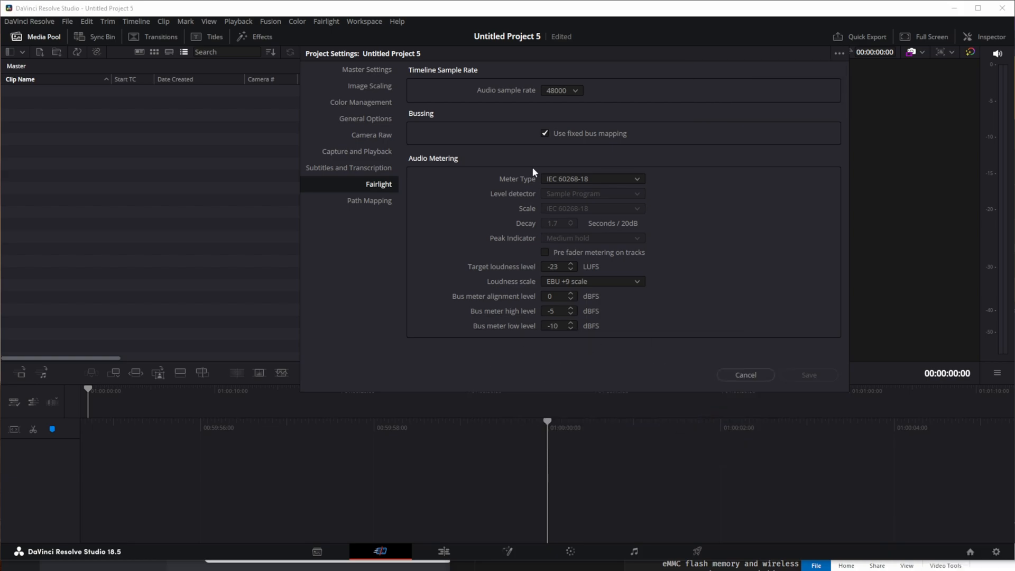
# From Master Settings, store the current settings as the default preset once more.
pyautogui.click(367, 70)
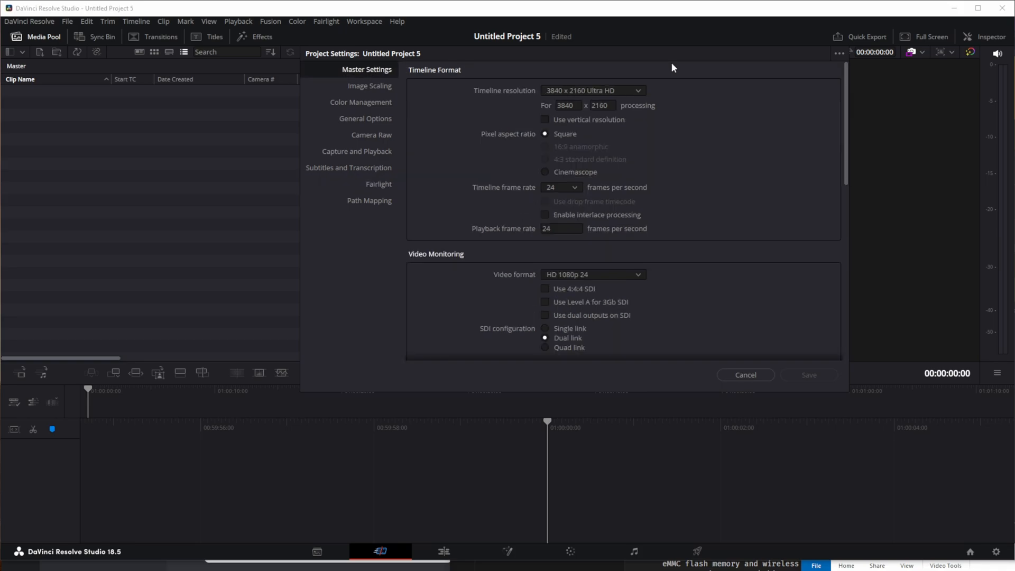
pyautogui.click(838, 53)
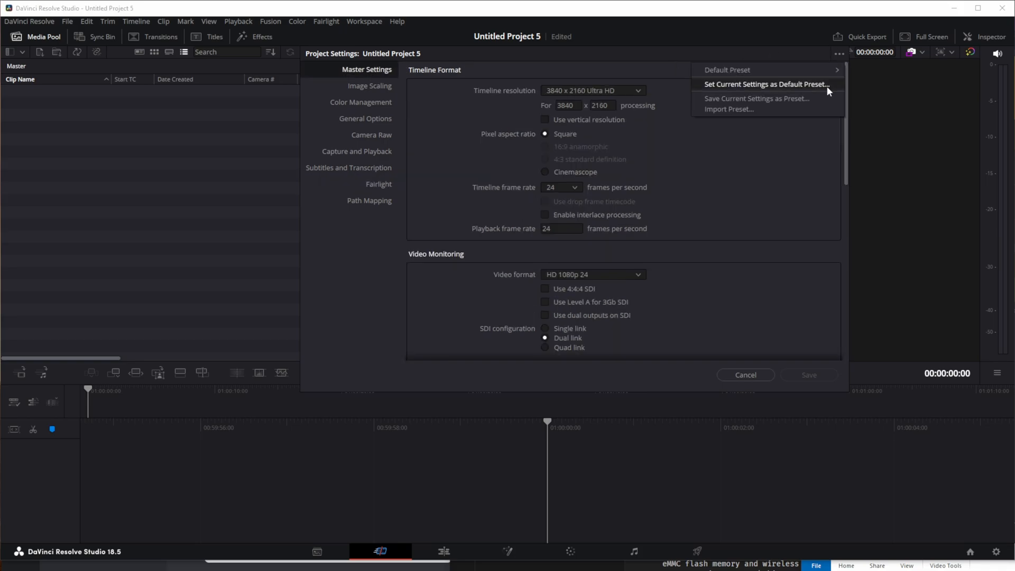
pyautogui.click(765, 85)
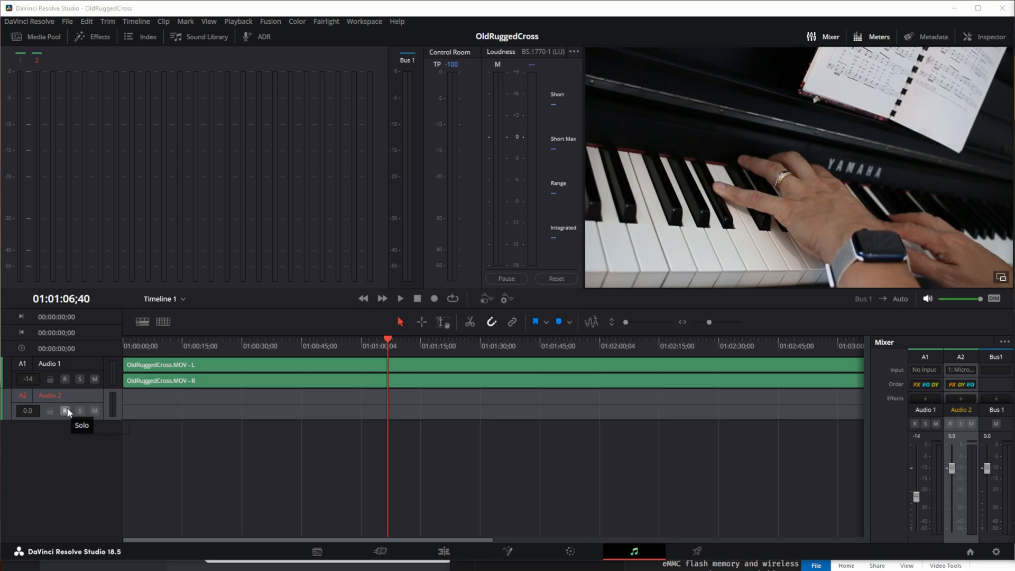
# Arm the Audio 2 track for recording so its meters register the incoming signal.
pyautogui.click(65, 410)
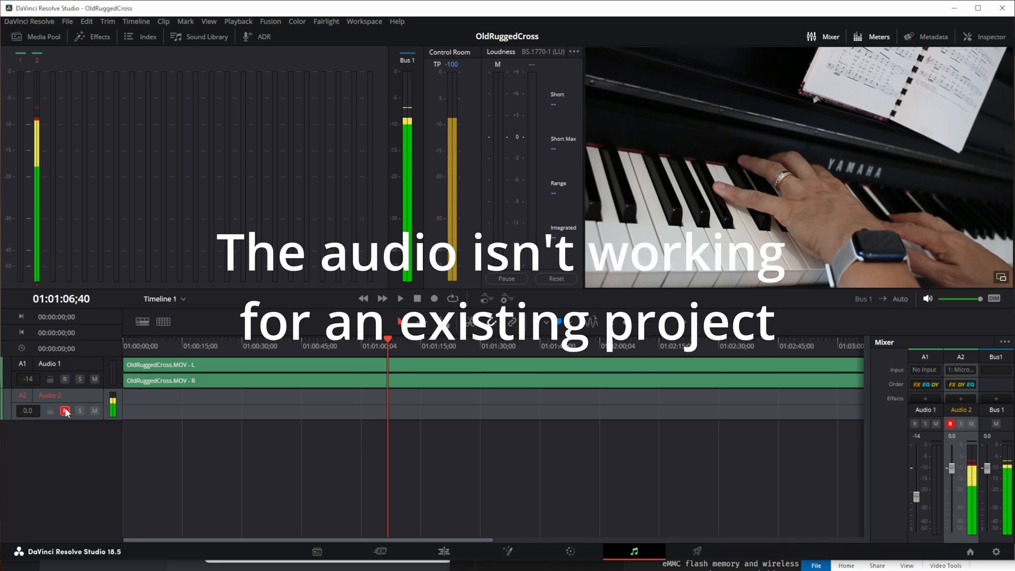
pyautogui.click(65, 410)
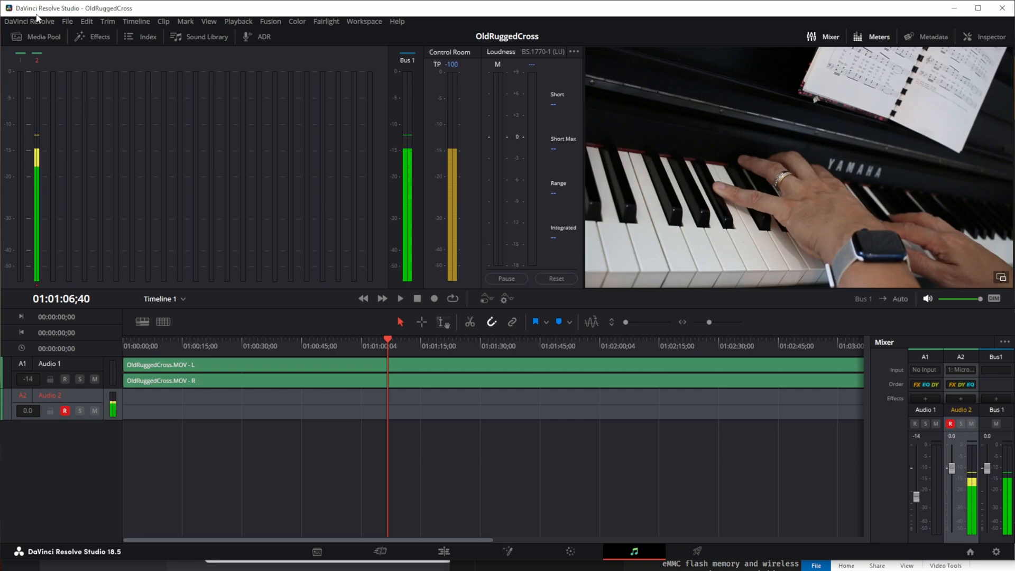
# Review the OldRuggedCross project's Fairlight settings before starting Untitled Project 6.
pyautogui.click(66, 21)
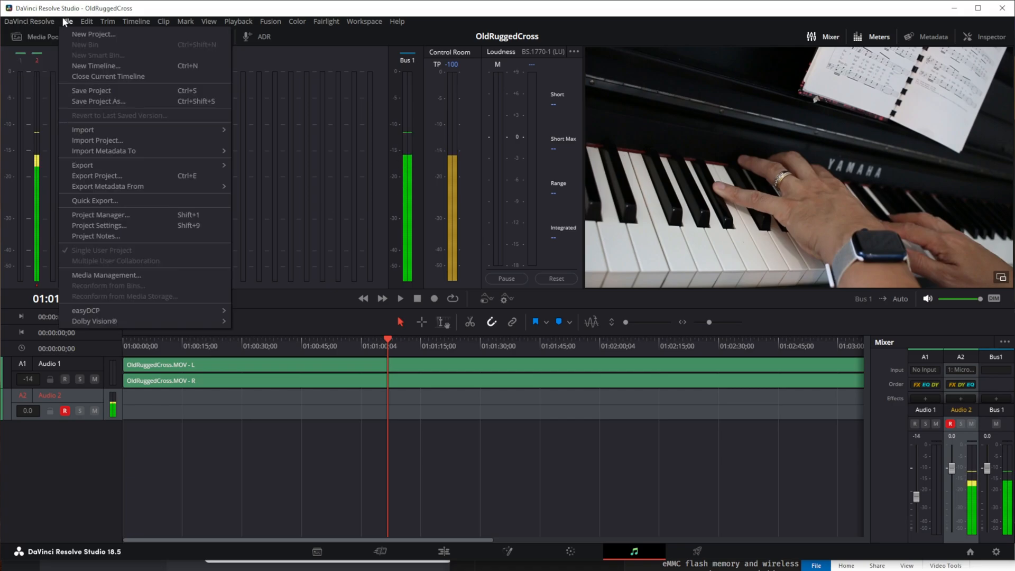
pyautogui.click(99, 224)
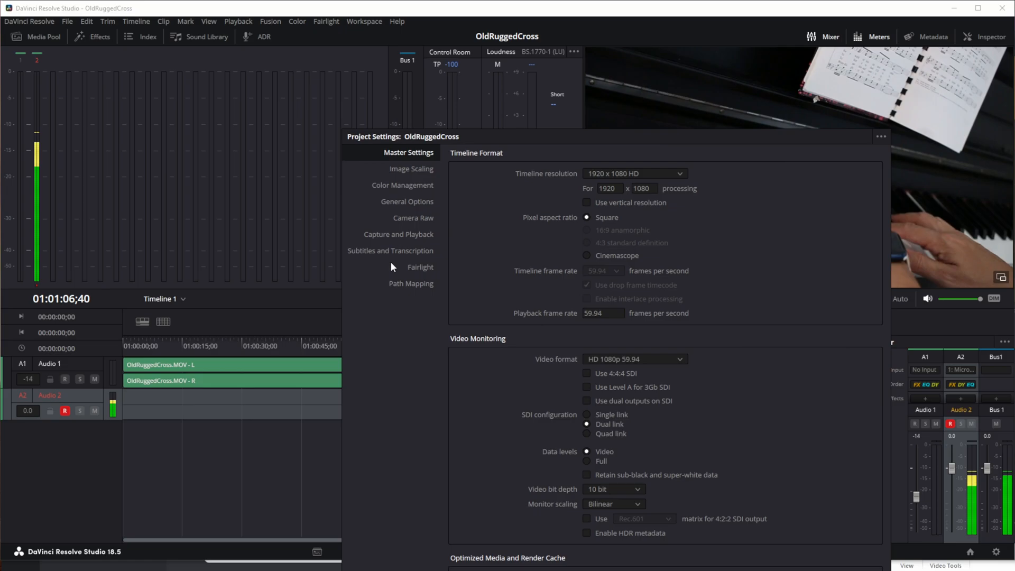
pyautogui.click(420, 266)
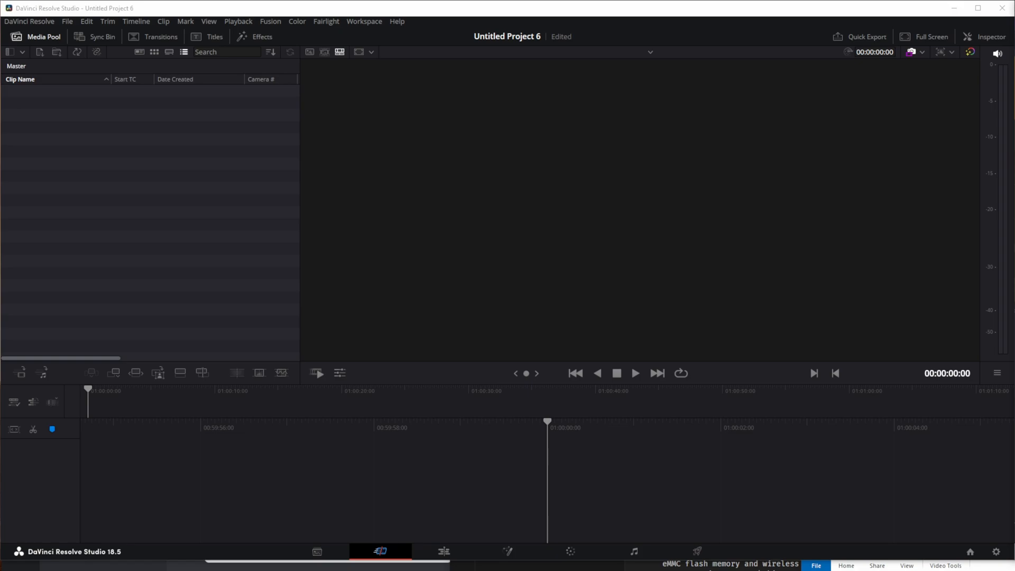
pyautogui.moveTo(232, 270)
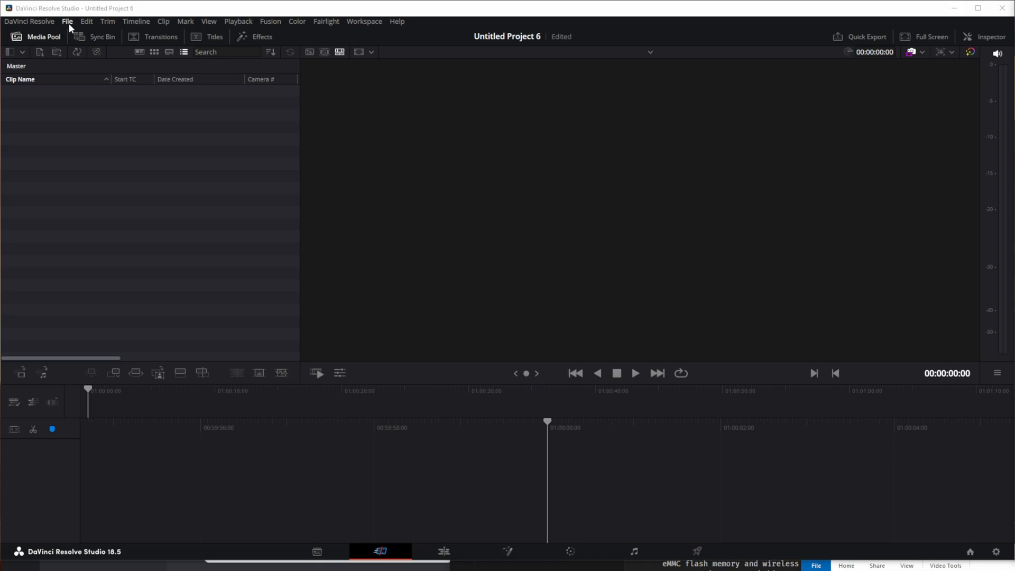
# Enable fixed bus mapping in Untitled Project 6's Fairlight settings.
pyautogui.click(66, 21)
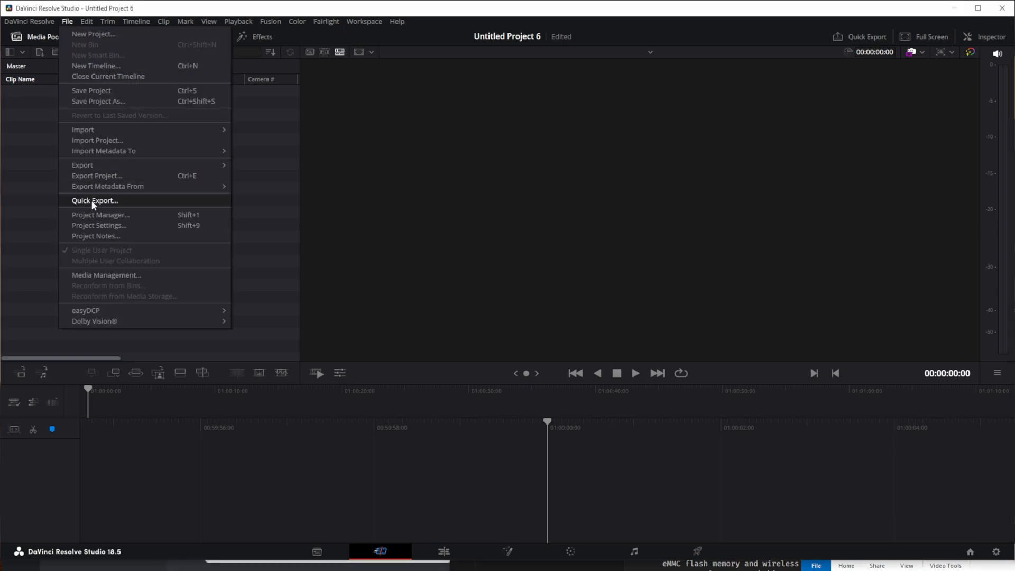
pyautogui.click(98, 225)
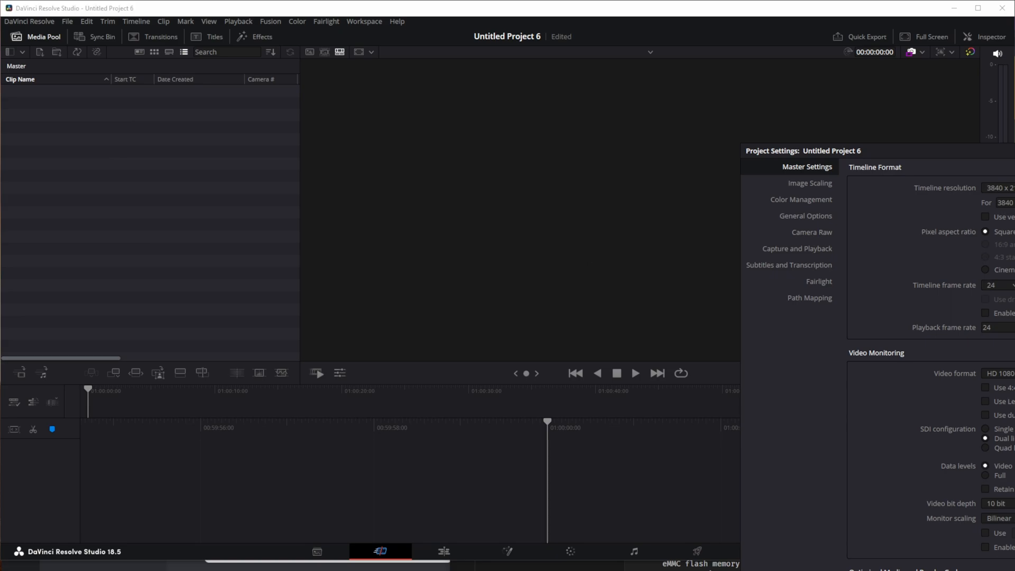
pyautogui.click(819, 281)
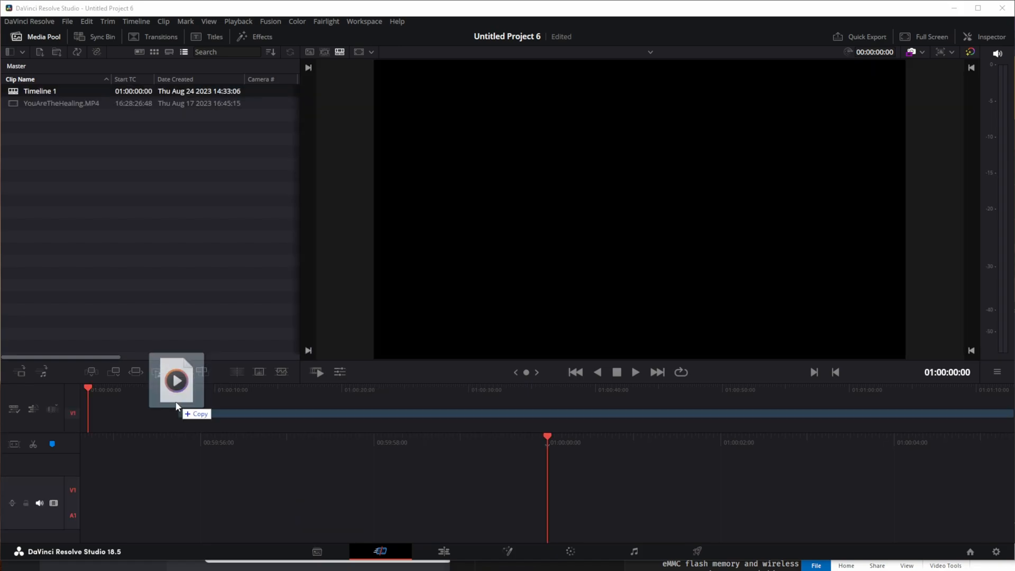
# Place YouAreTheHealing.MP4 at the start of Timeline 1 and view it on the Fairlight page.
pyautogui.moveTo(177, 379); pyautogui.dragTo(184, 408)
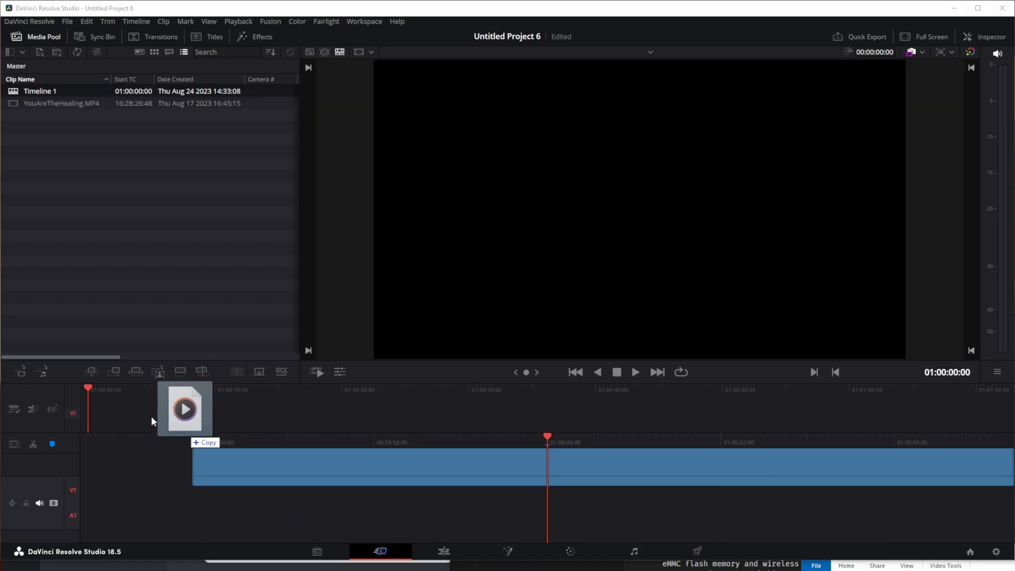
pyautogui.moveTo(184, 408); pyautogui.dragTo(96, 388)
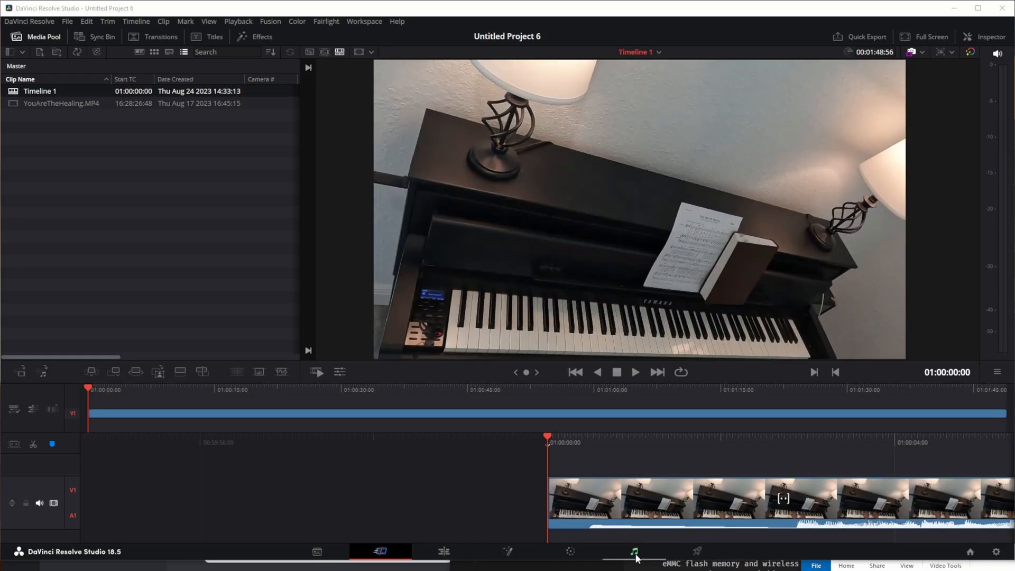
pyautogui.moveTo(644, 557)
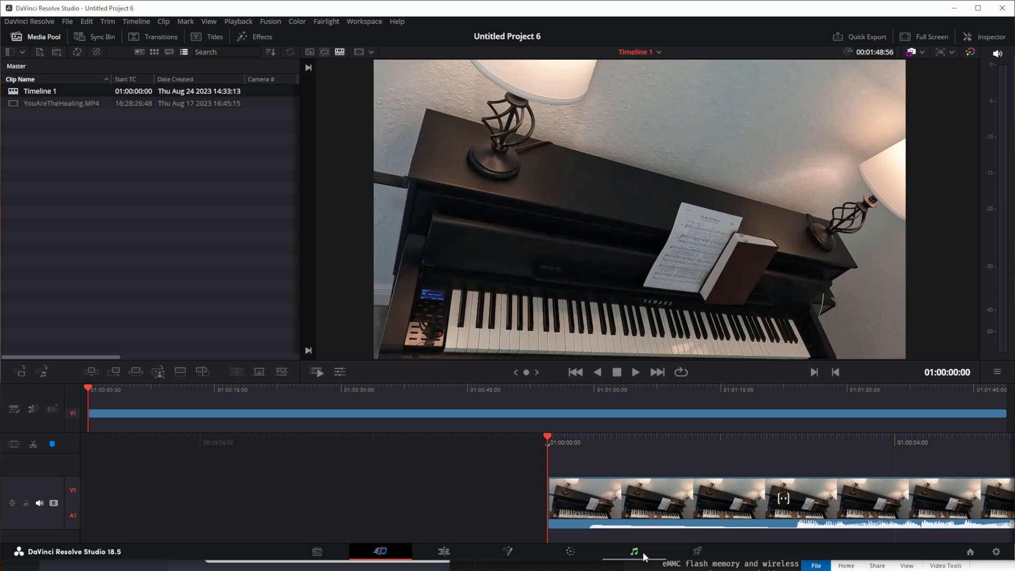
pyautogui.click(633, 552)
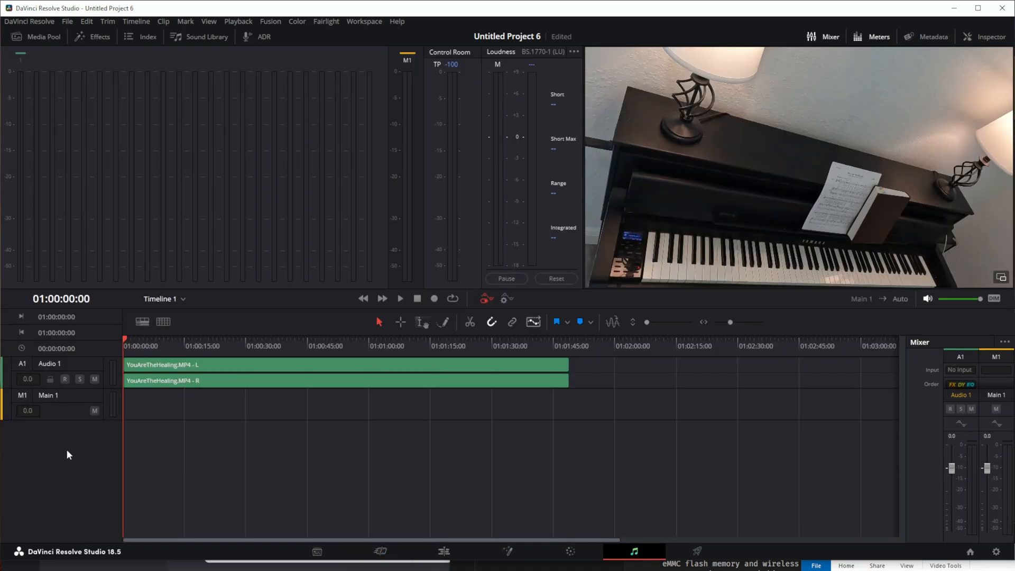
# Add a new stereo audio track, Audio 2, from the track header menu.
pyautogui.rightClick(68, 454)
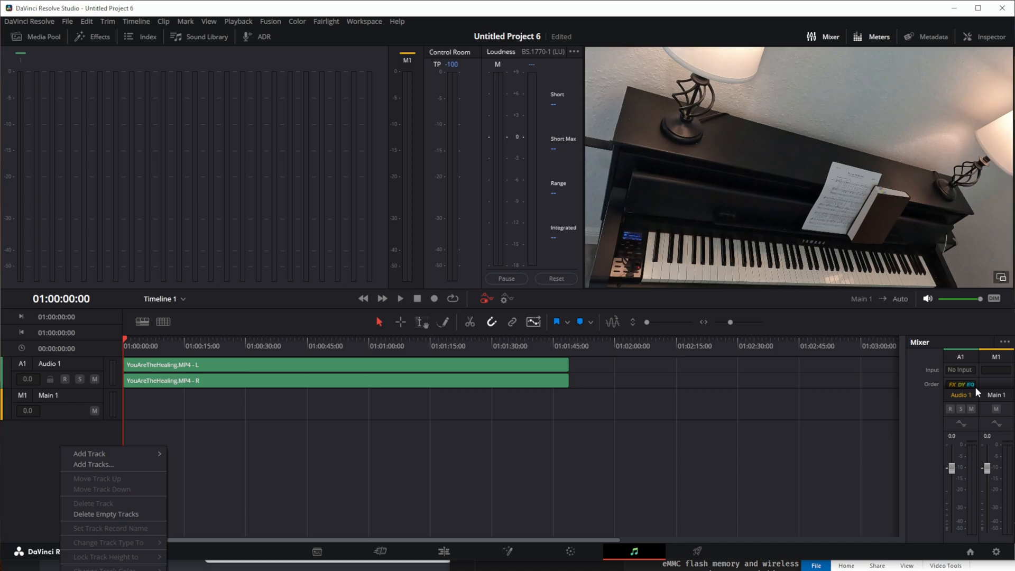
pyautogui.moveTo(127, 453)
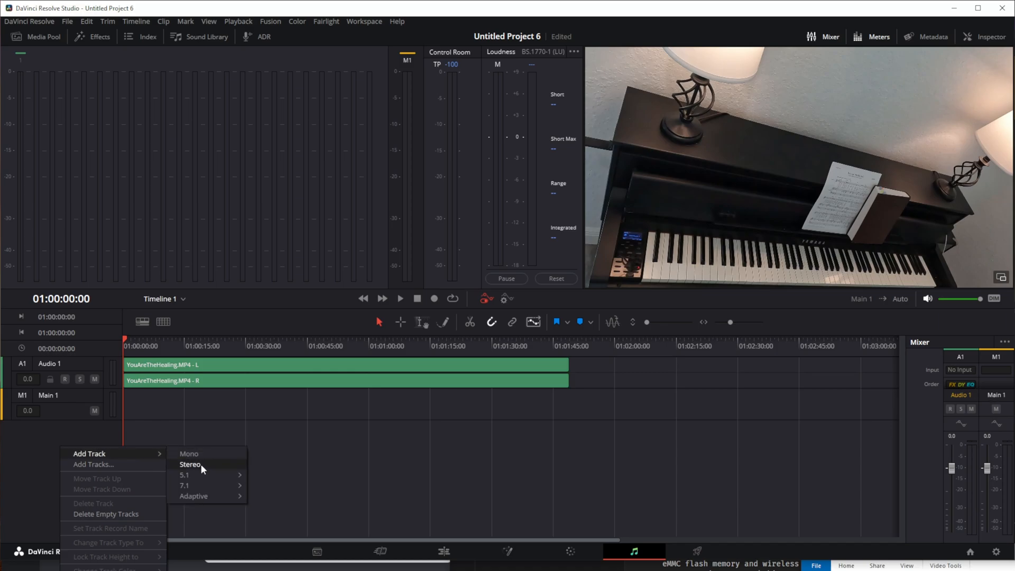
pyautogui.click(190, 464)
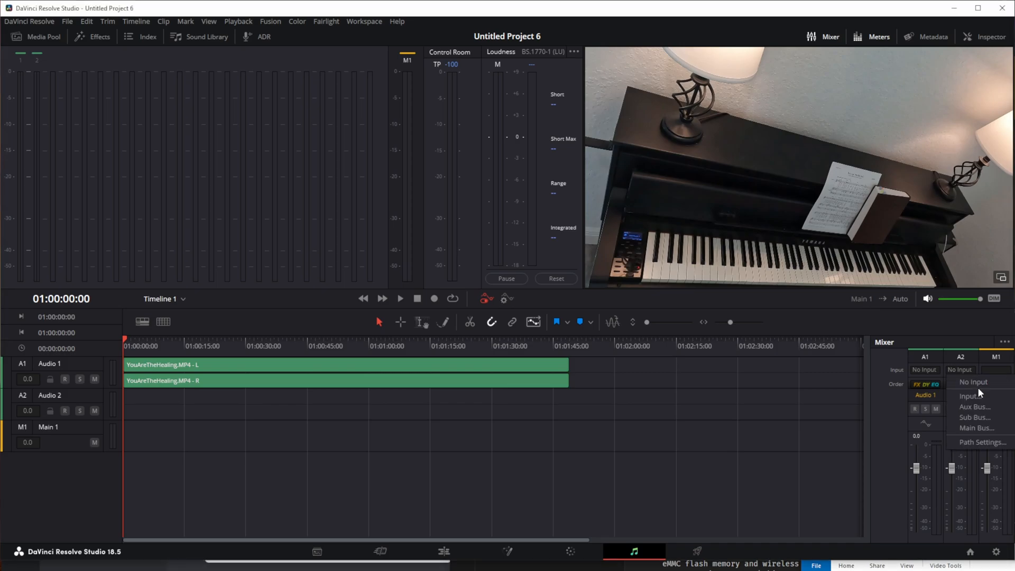
# Patch the microphone source to Audio 2-L and Audio 2-R in Patch Input/Output.
pyautogui.click(970, 395)
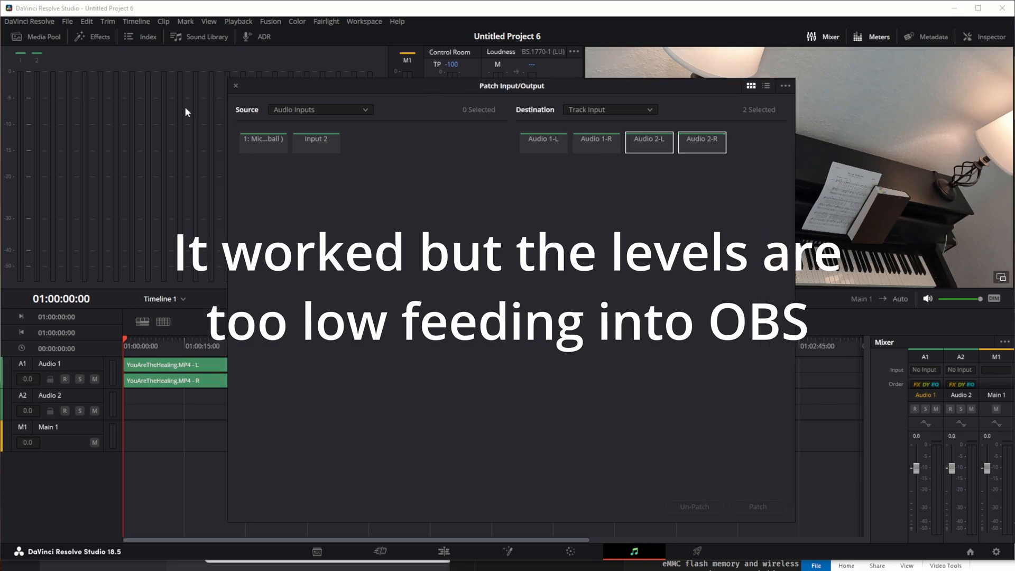
pyautogui.click(263, 141)
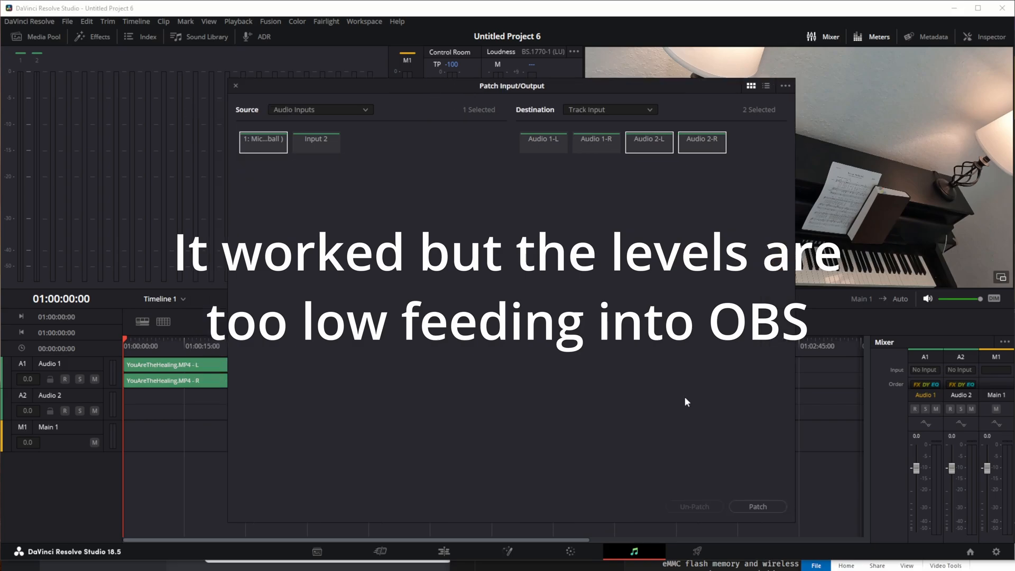
pyautogui.click(757, 507)
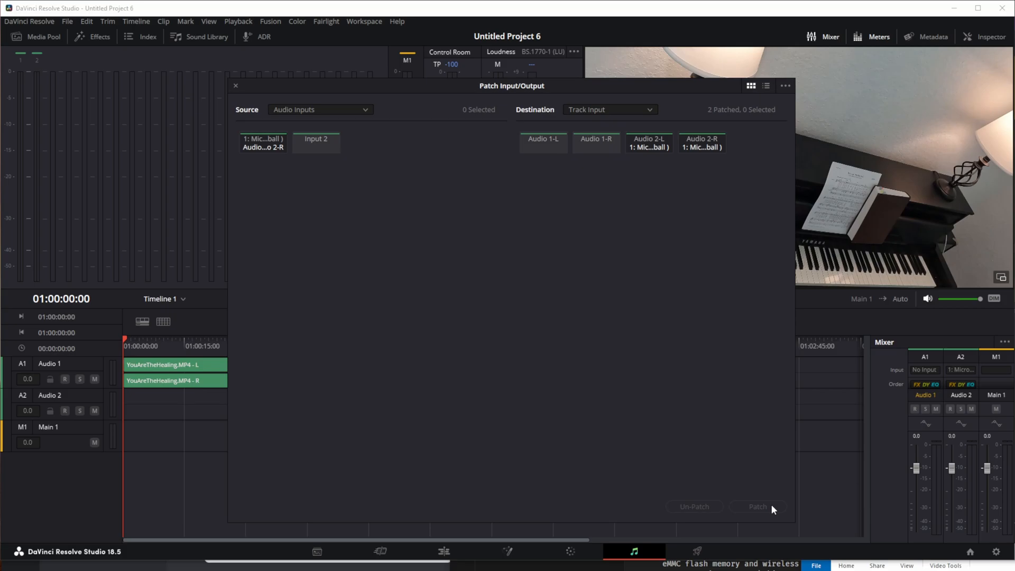
pyautogui.moveTo(292, 58)
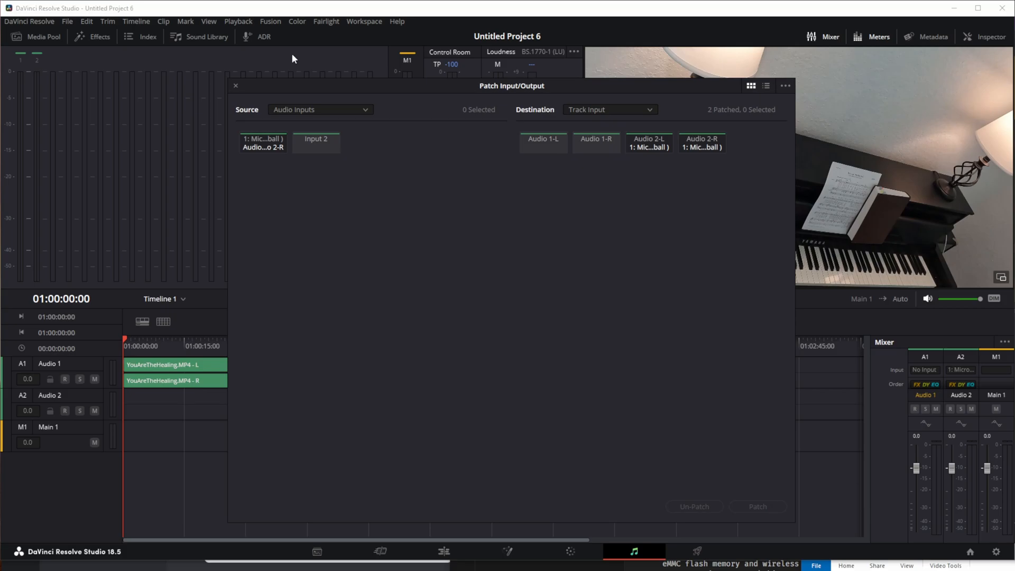
pyautogui.click(236, 86)
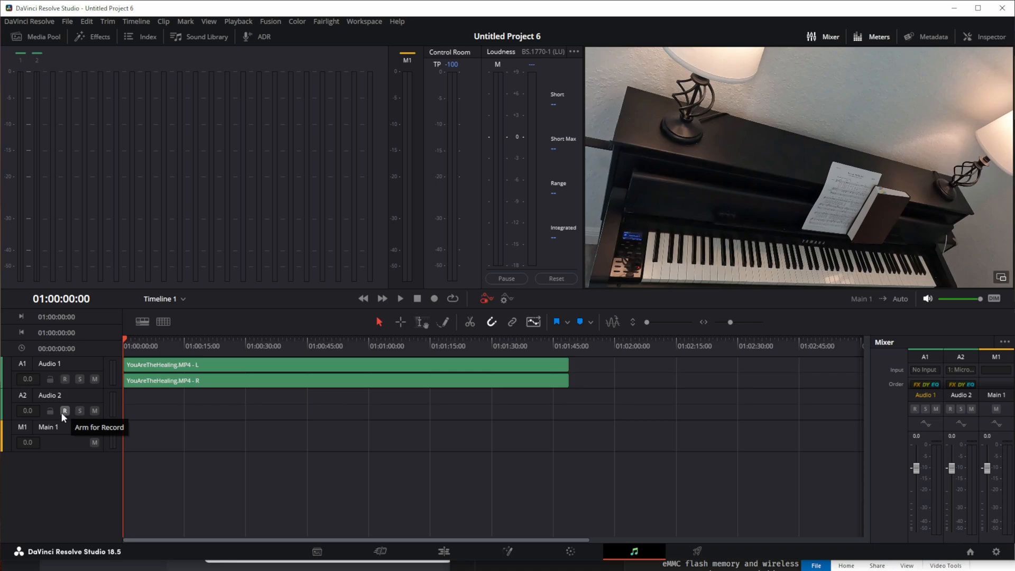
# Arm Audio 2 for recording so its meters show the live microphone signal.
pyautogui.click(65, 410)
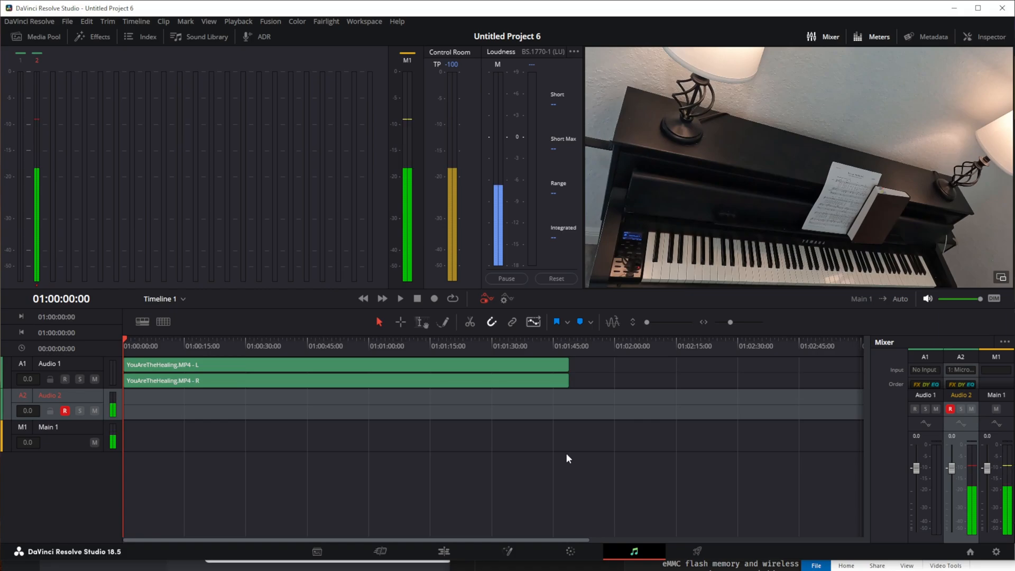
pyautogui.moveTo(579, 460)
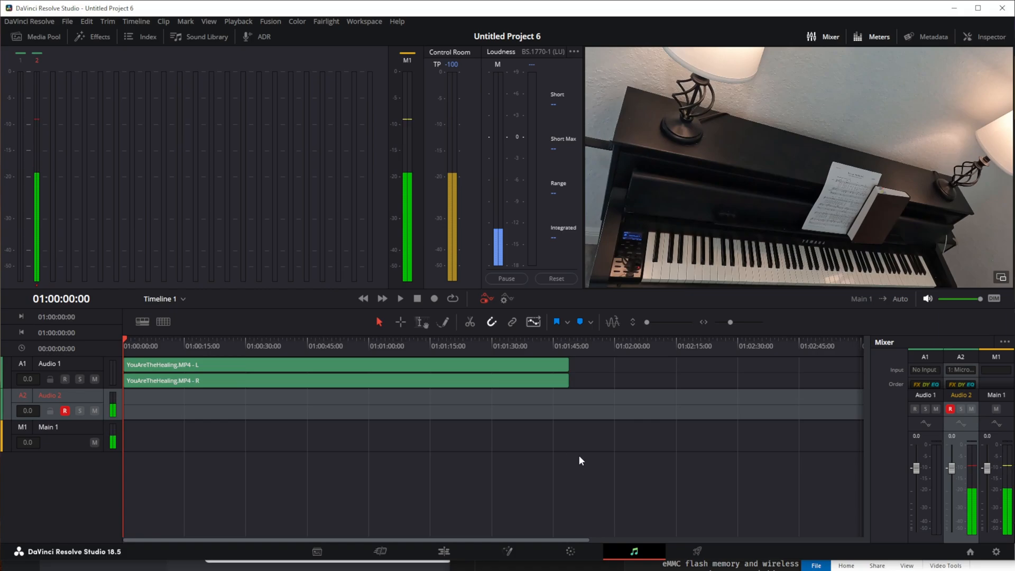